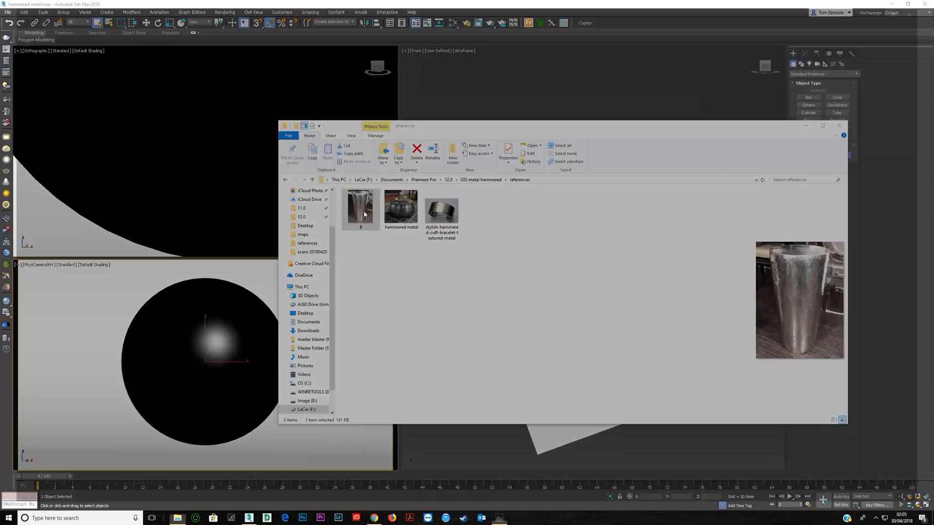
# Step: View the hammered-metal vase reference photo, then the cuff bracelet photo
pyautogui.doubleClick(360, 208)
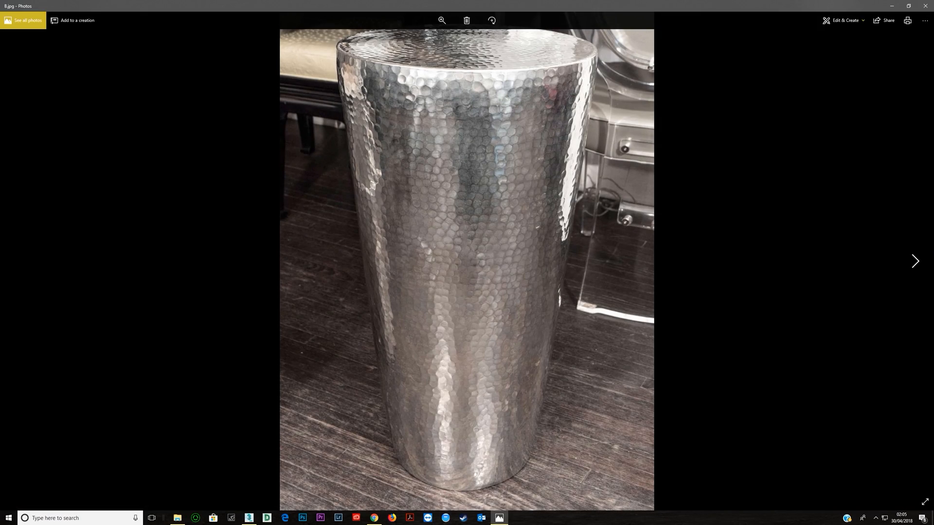
pyautogui.click(915, 261)
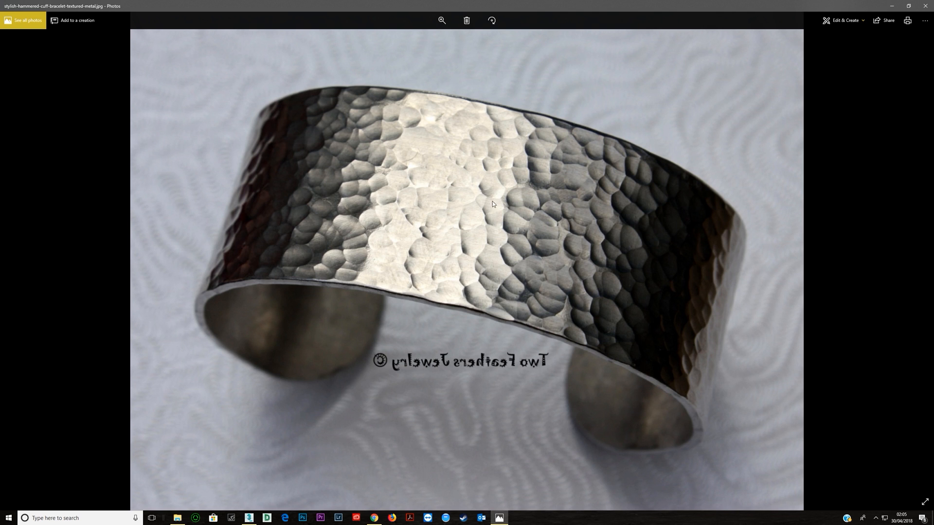
pyautogui.moveTo(263, 221)
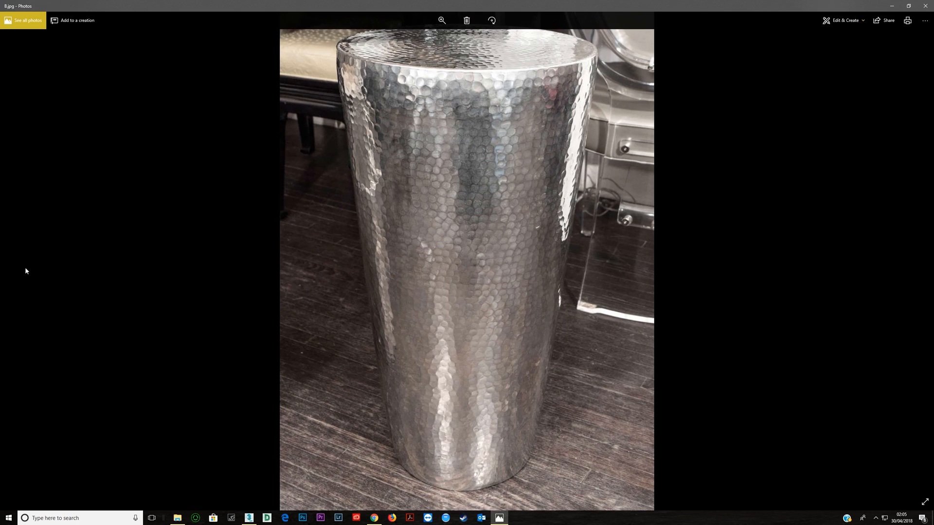
pyautogui.moveTo(448, 193)
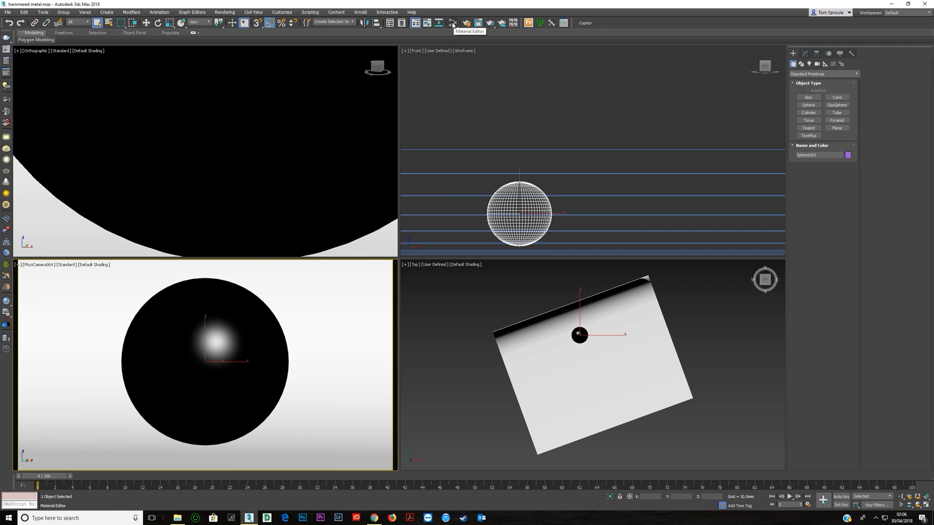
# Step: Add a new VRayMtl material and a Cellular map in the Slate Material Editor
pyautogui.click(452, 22)
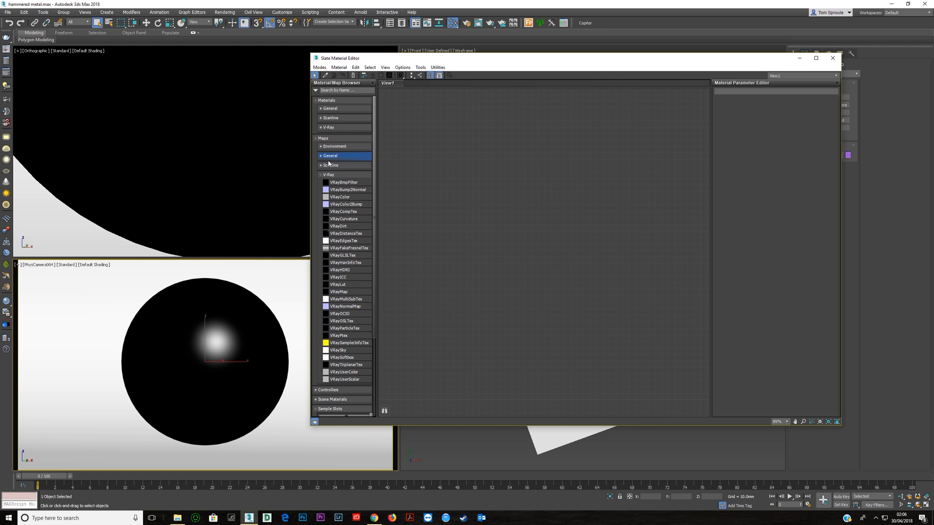
pyautogui.click(328, 126)
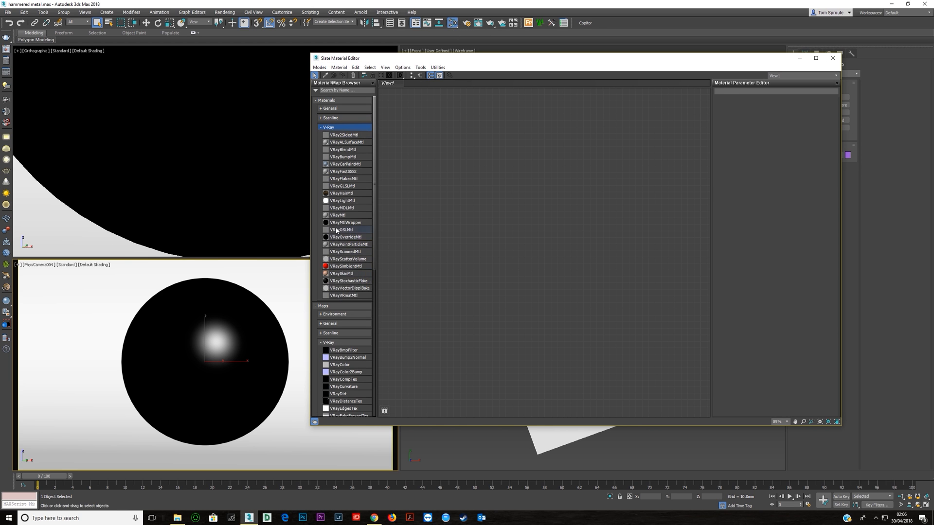
pyautogui.doubleClick(339, 215)
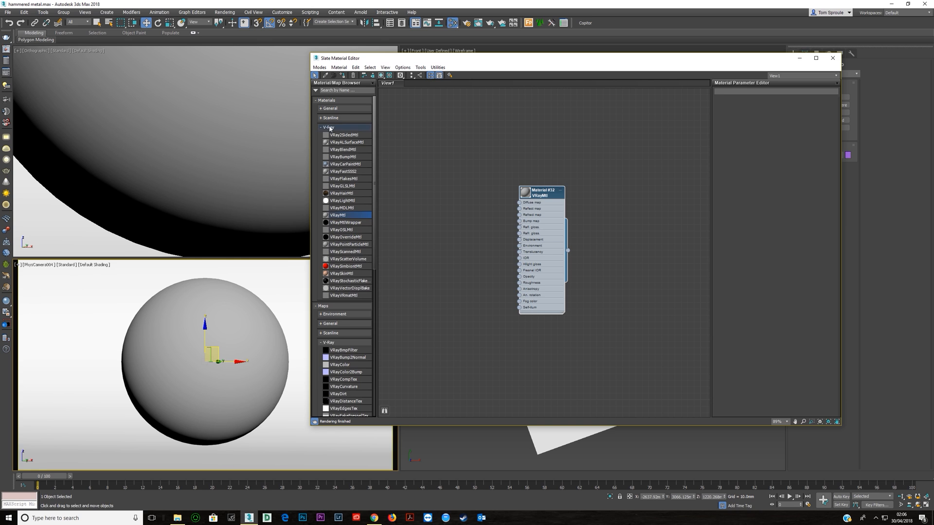
pyautogui.click(330, 156)
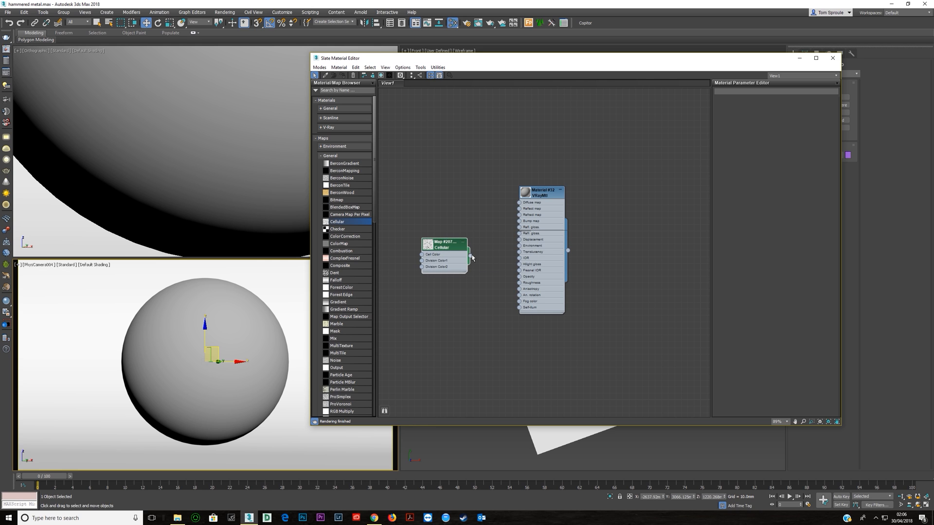
# Step: Wire Cellular into the Bump slot; set Diffuse black, Reflect white, glossiness 0.6
pyautogui.moveTo(470, 256); pyautogui.dragTo(519, 222)
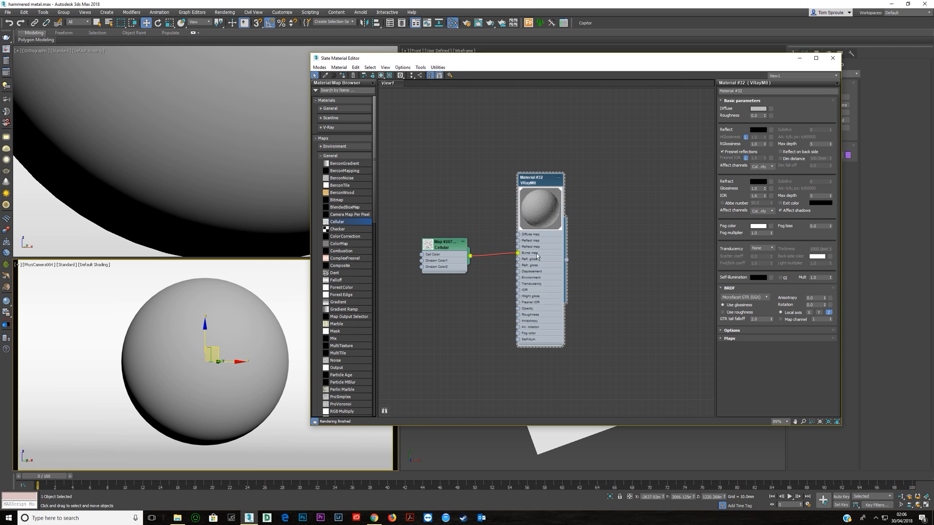
pyautogui.click(761, 108)
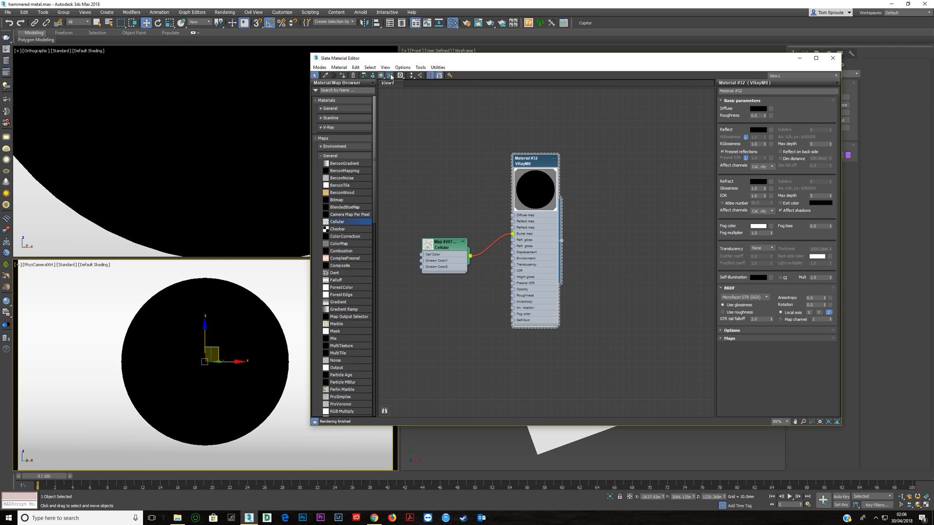
pyautogui.click(759, 129)
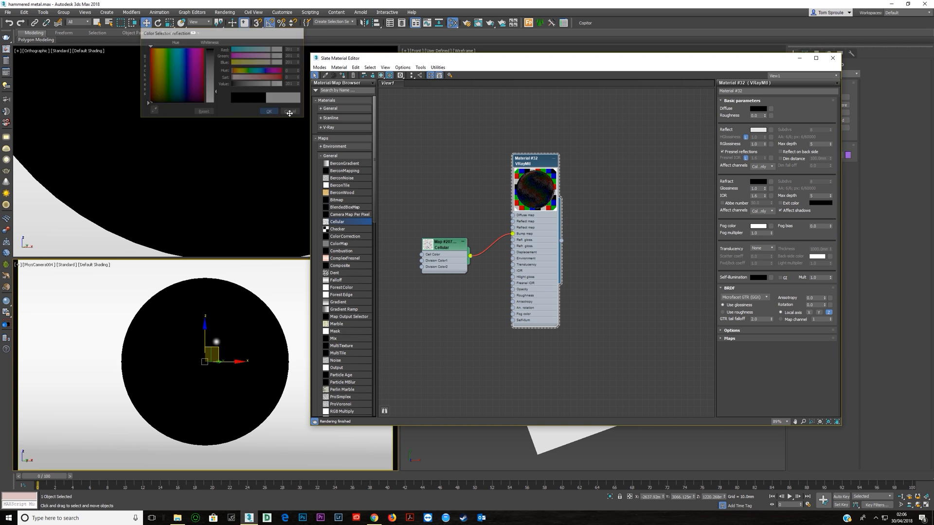
pyautogui.click(269, 111)
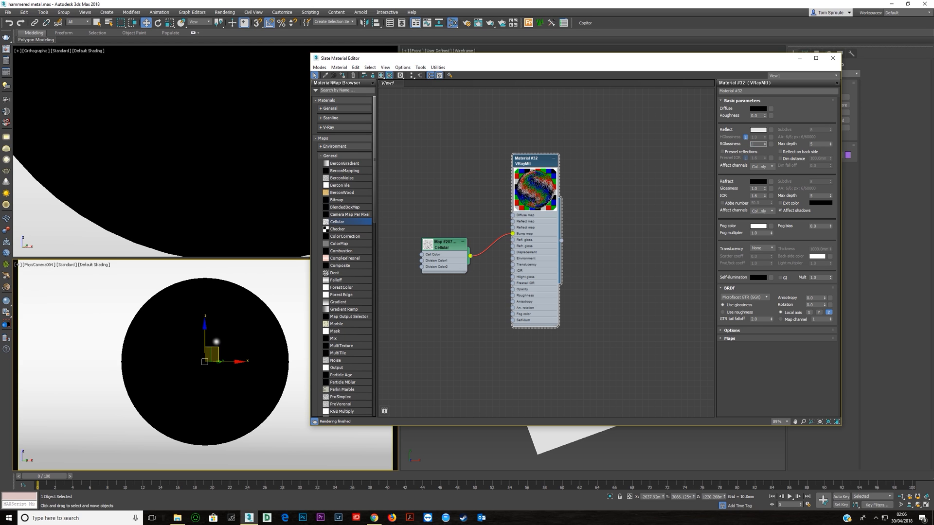
pyautogui.write('0.6')
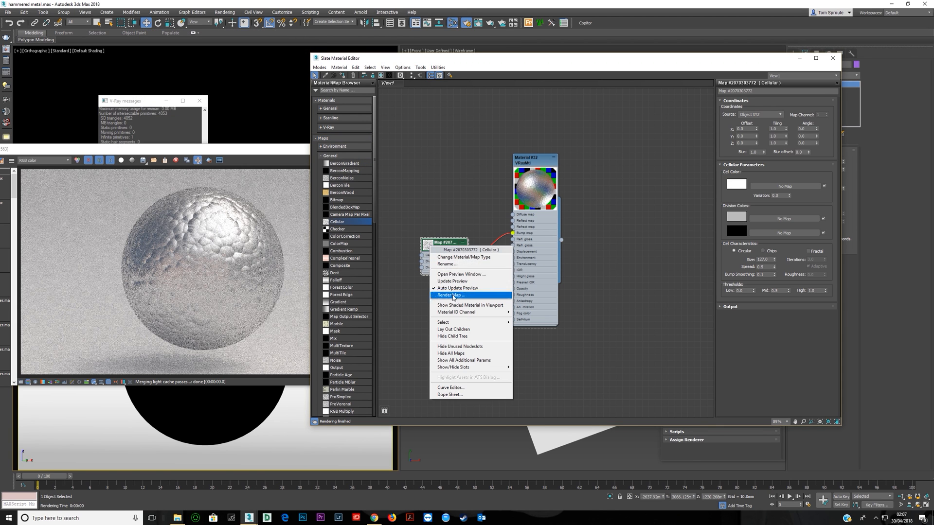
# Step: Render the Cellular map alone and swap its cell and division colours
pyautogui.click(451, 294)
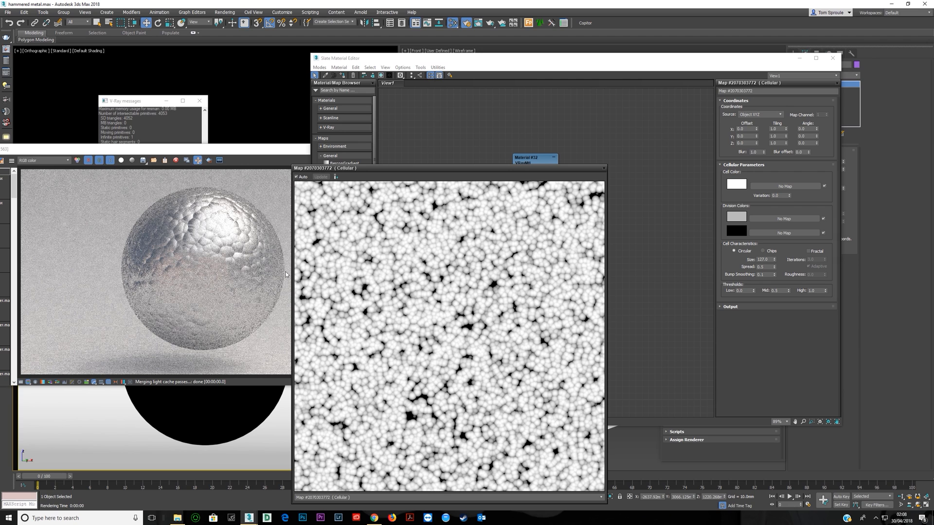
pyautogui.moveTo(339, 285)
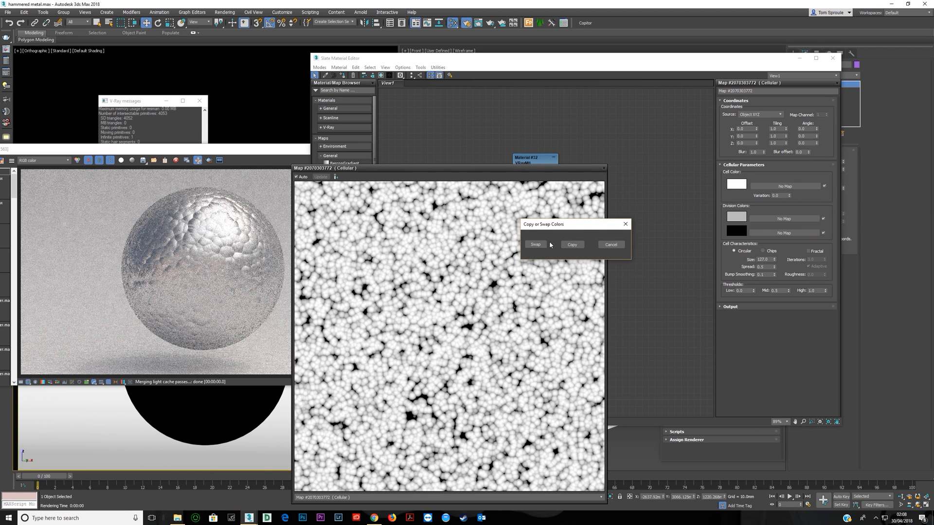
pyautogui.click(535, 244)
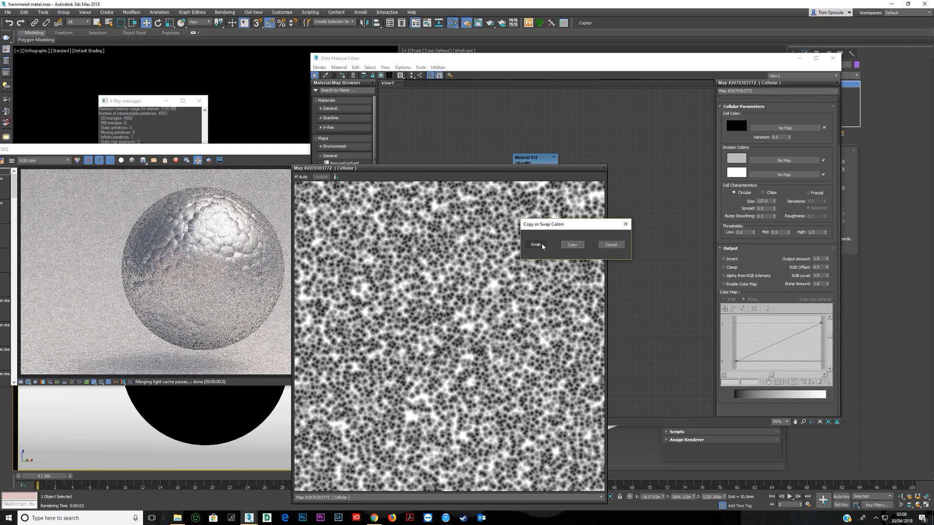
# Step: Swap the Cellular colours back and invert the map's output instead
pyautogui.click(535, 245)
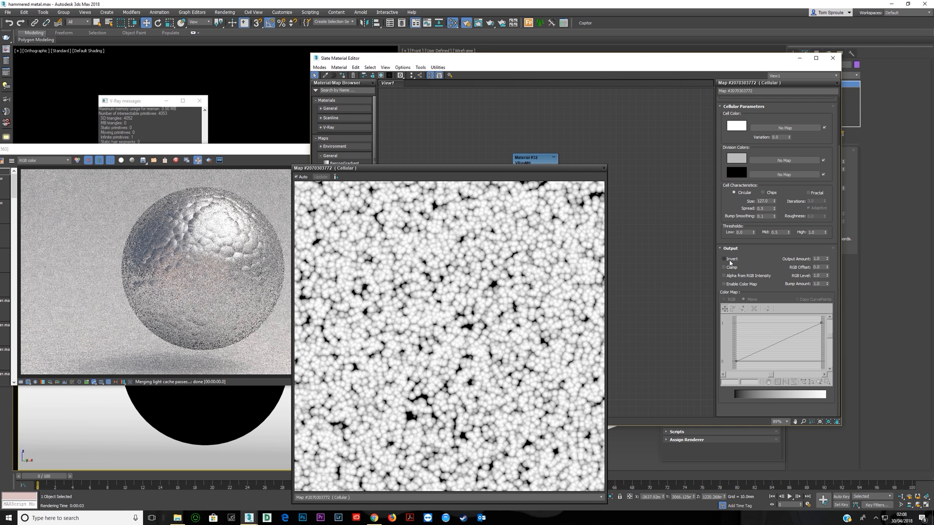
pyautogui.click(724, 259)
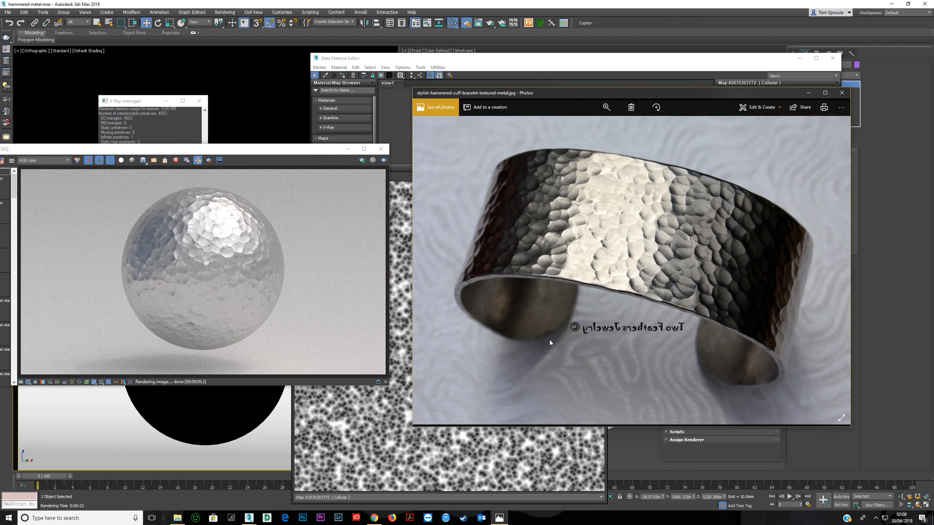
pyautogui.moveTo(571, 261)
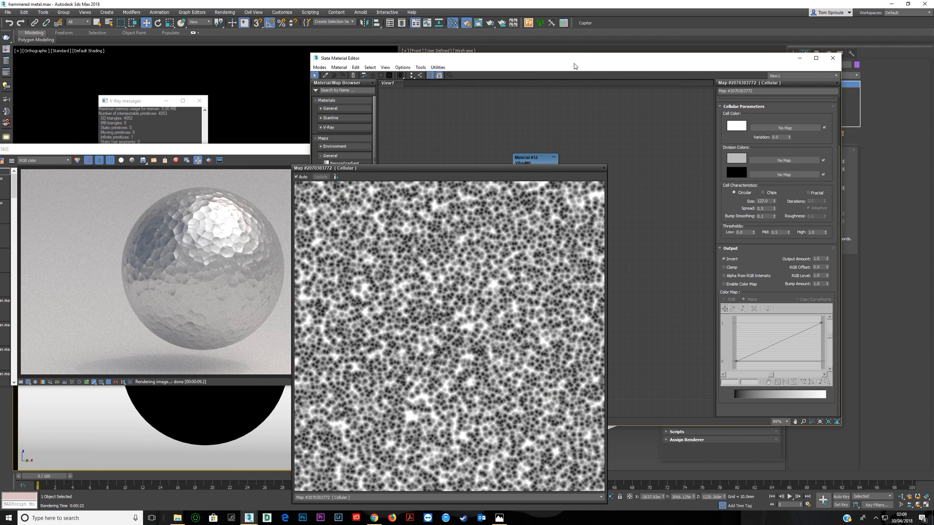
# Step: Close the map preview and bring up the VRayMtl's reflection colour settings
pyautogui.click(600, 168)
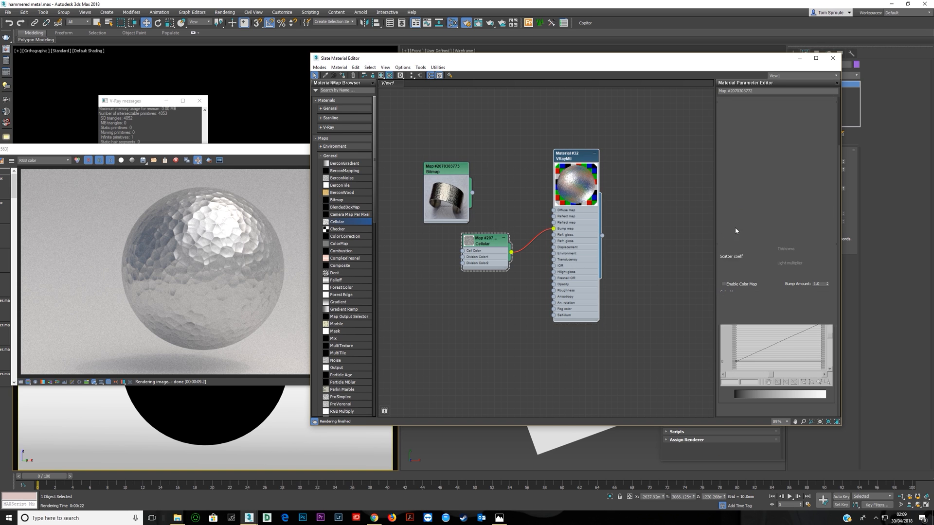
pyautogui.click(575, 155)
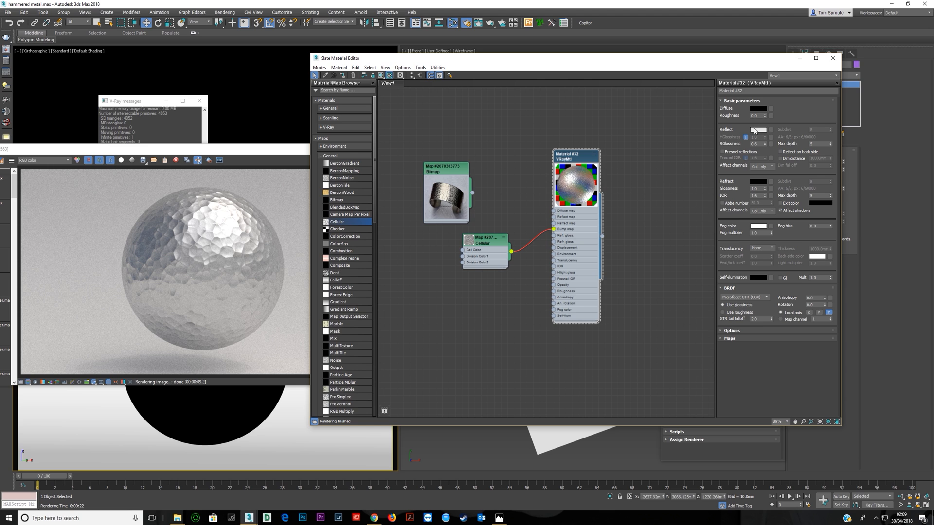
pyautogui.click(760, 130)
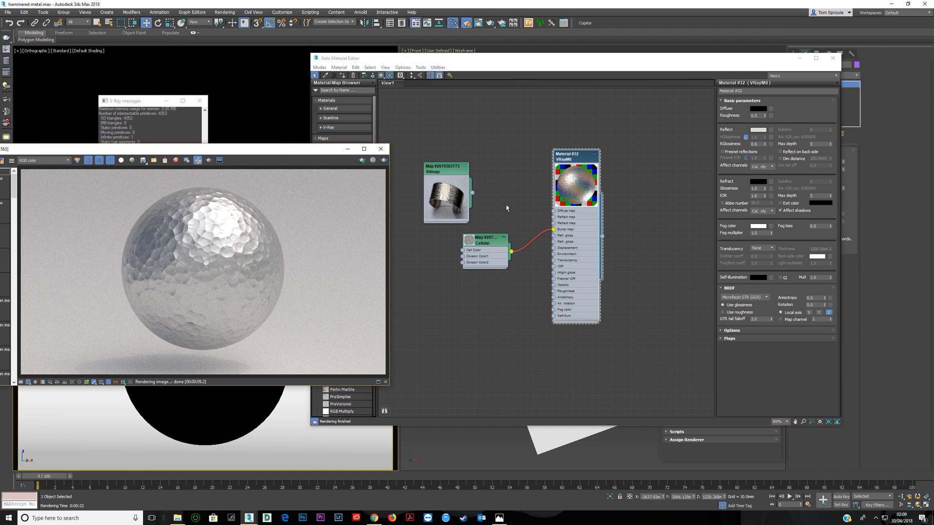
pyautogui.moveTo(363, 200)
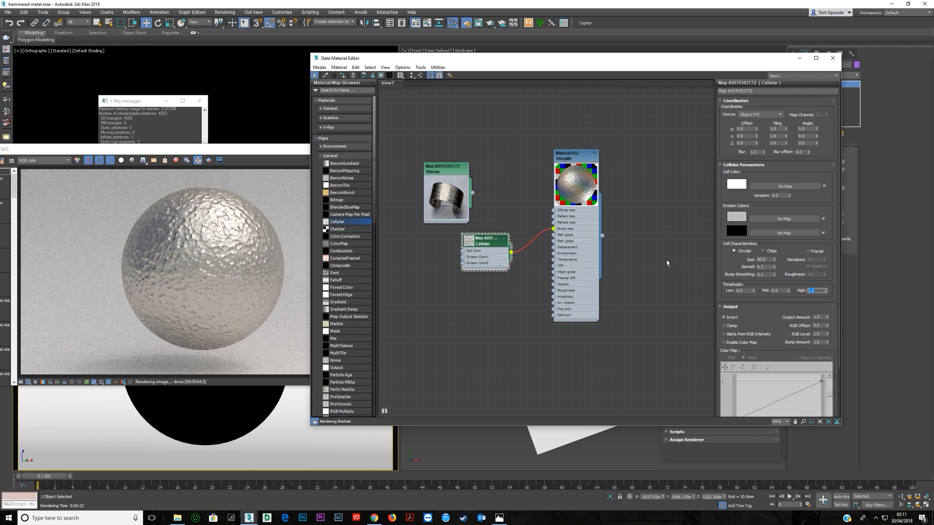
pyautogui.moveTo(548, 272)
pyautogui.write('0.3')
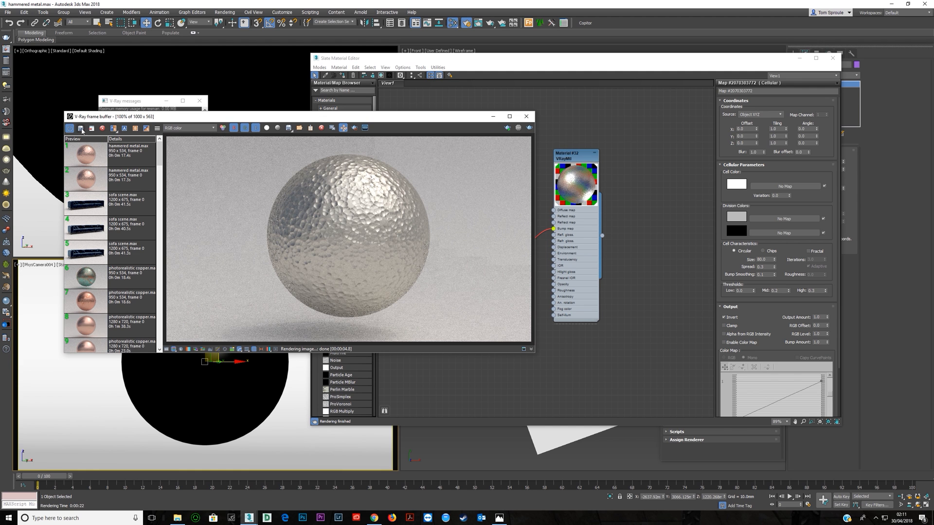
# Step: Set the Bump amount to 60 and compare the render with earlier frame-buffer history
pyautogui.click(528, 129)
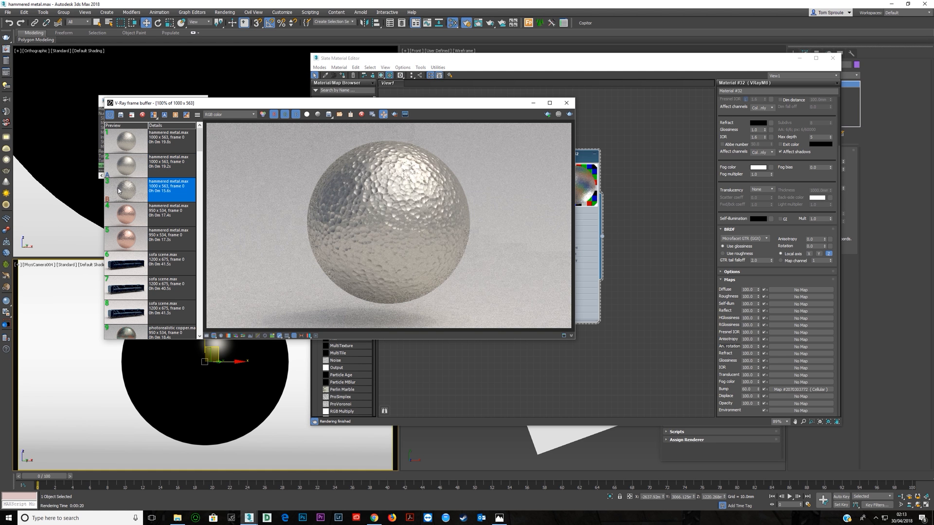
pyautogui.click(125, 140)
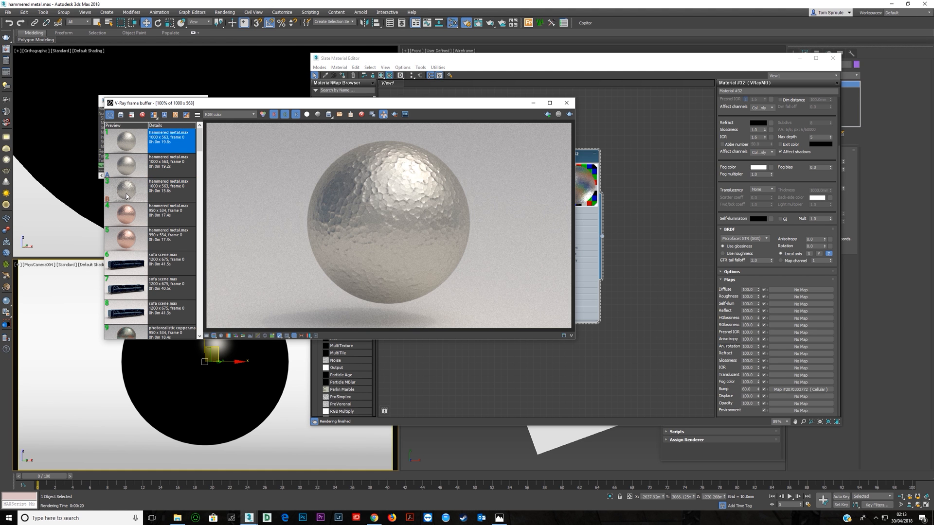
pyautogui.click(126, 161)
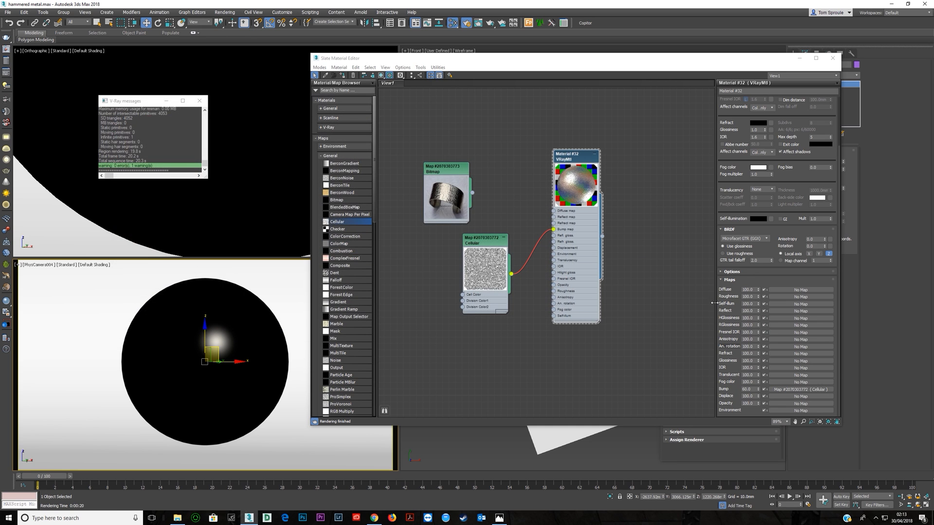
# Step: Edit the Cellular map's cell size to start a second, non-inverted copy
pyautogui.click(485, 238)
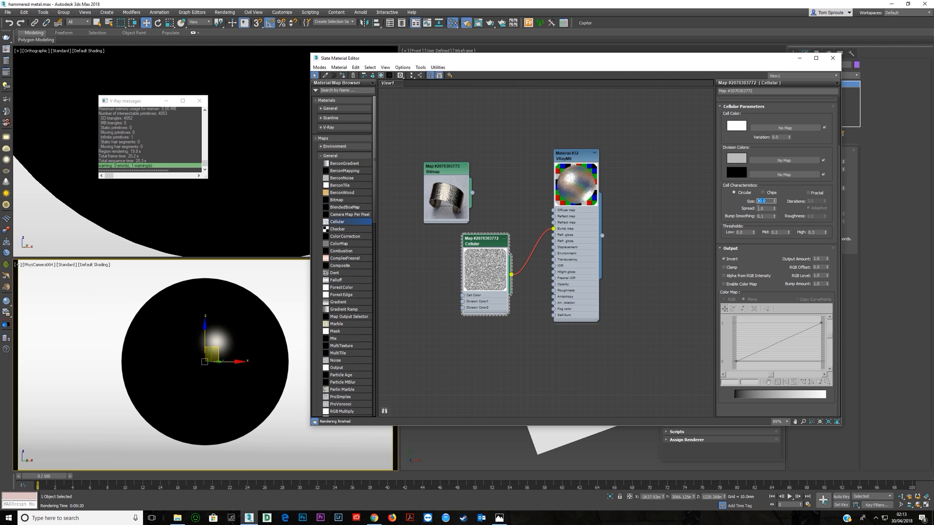
pyautogui.click(764, 208)
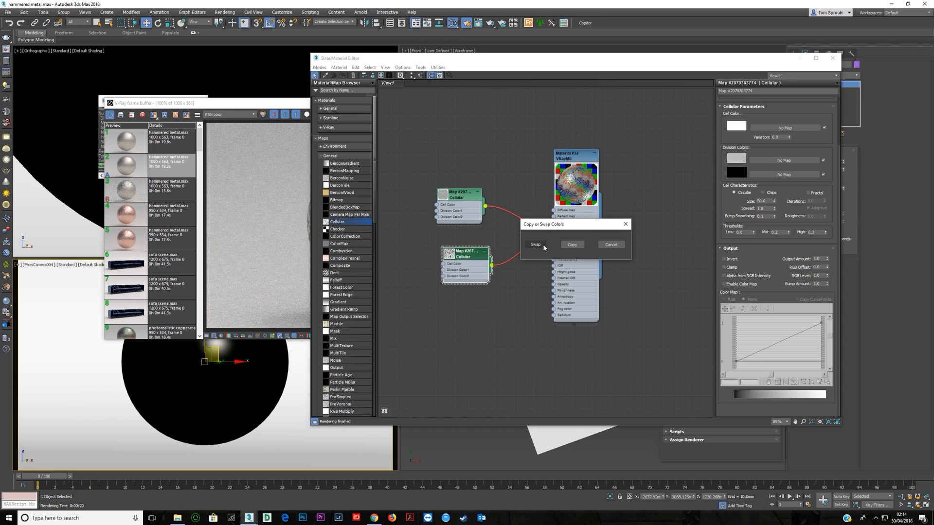
# Step: Give the second Cellular map mid-grey cells and a light grey first division colour
pyautogui.click(535, 245)
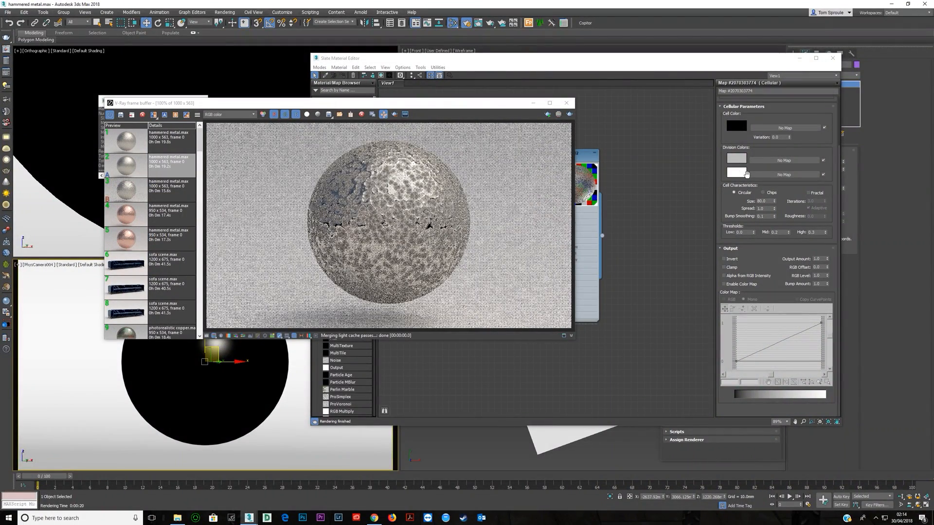
pyautogui.click(736, 126)
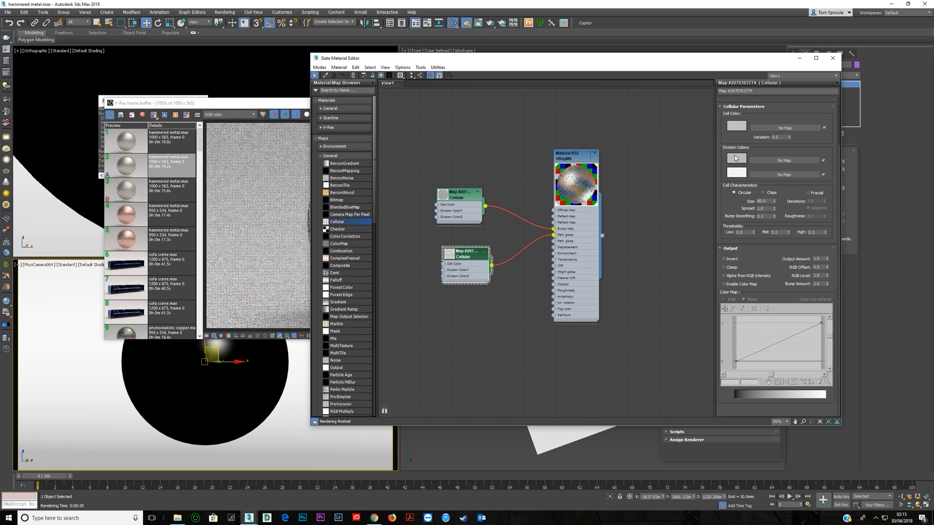
pyautogui.click(736, 160)
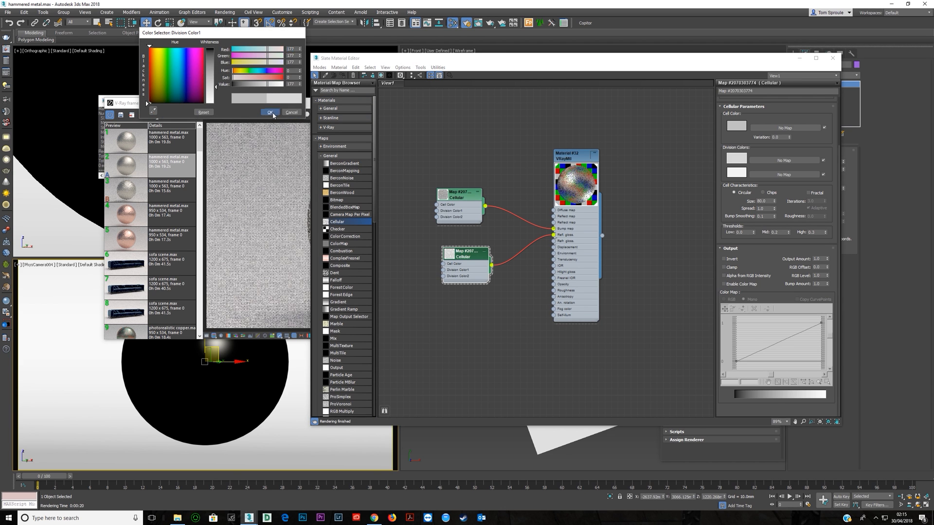
pyautogui.click(271, 113)
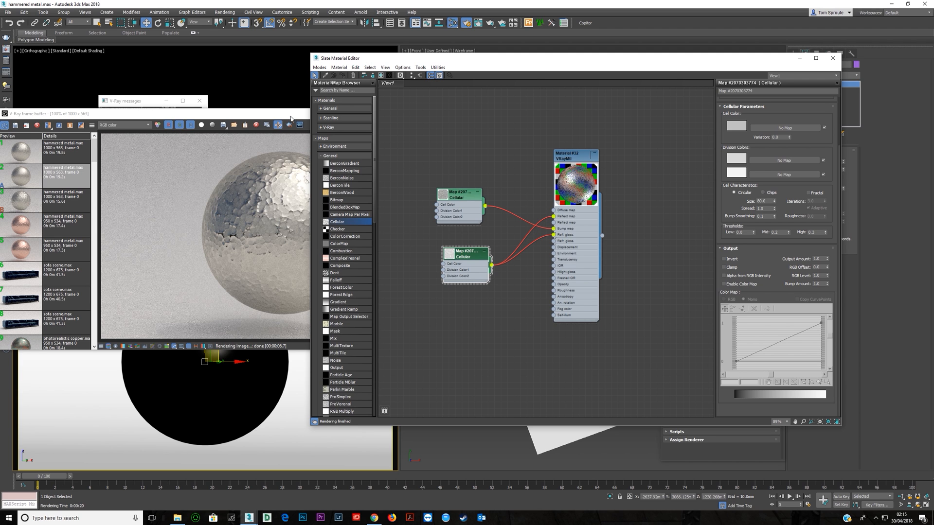
# Step: Recolour the second Cellular map's division to a warm off-white for subtler reflections
pyautogui.moveTo(466, 263); pyautogui.dragTo(450, 245)
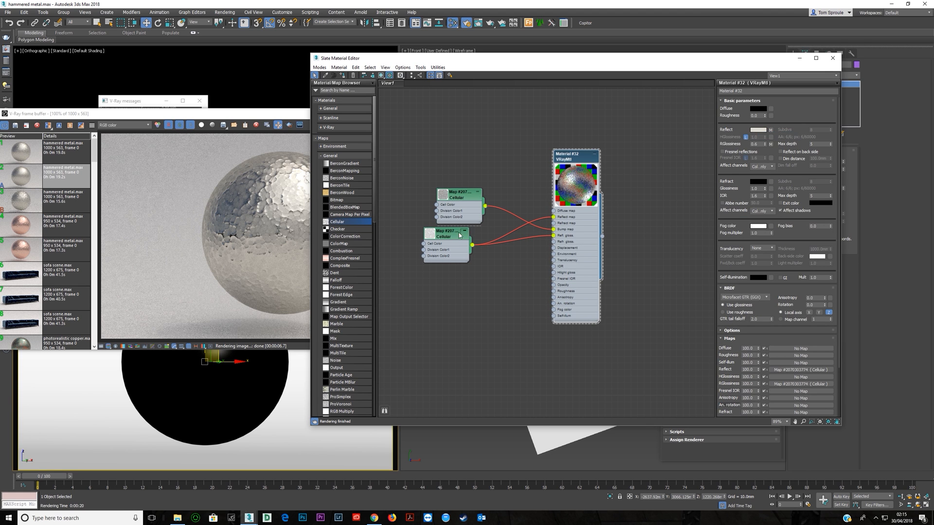
pyautogui.click(446, 232)
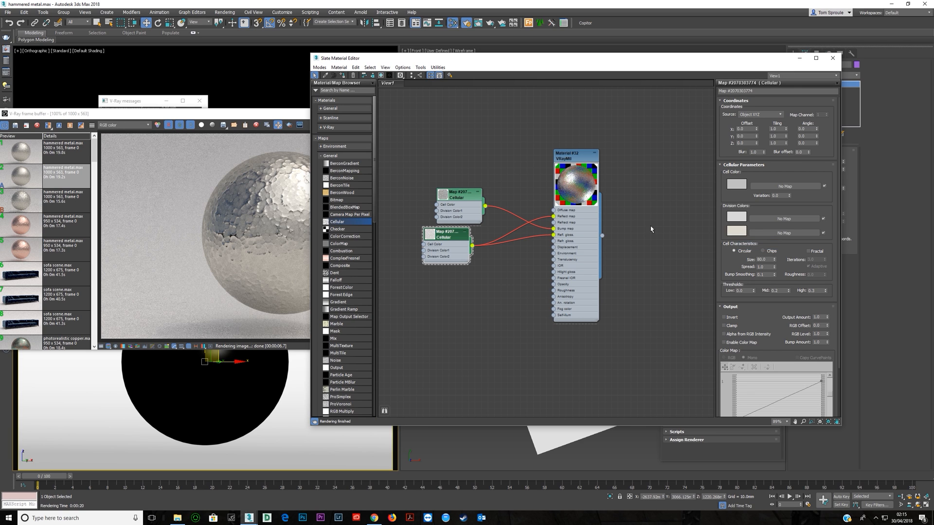
pyautogui.moveTo(745, 221)
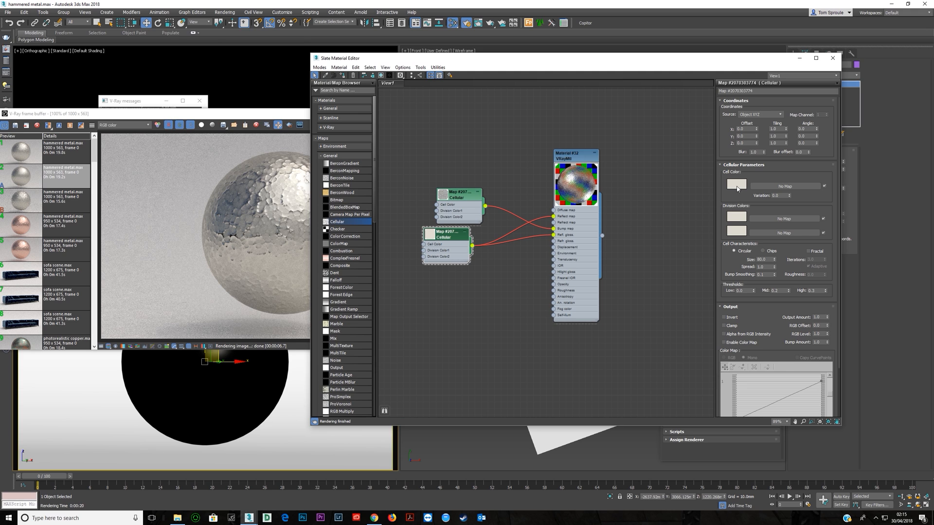
pyautogui.click(737, 185)
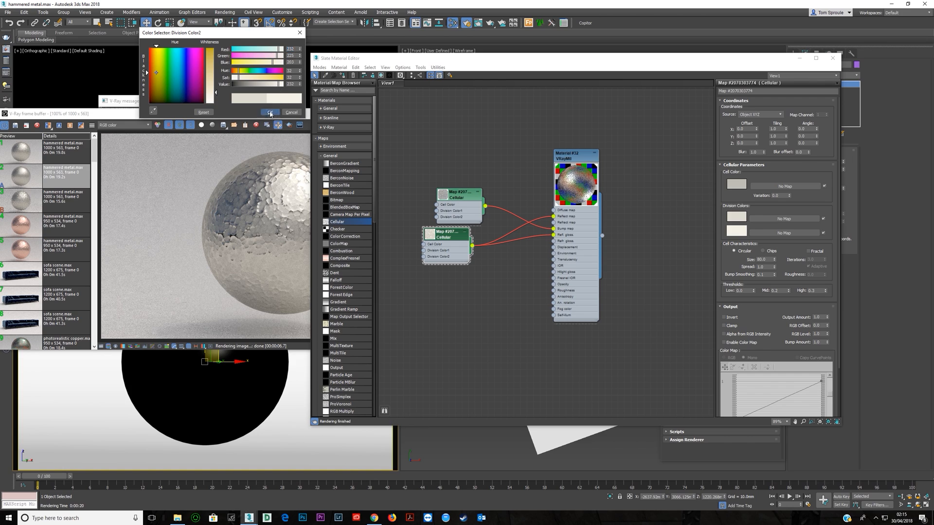
pyautogui.click(270, 113)
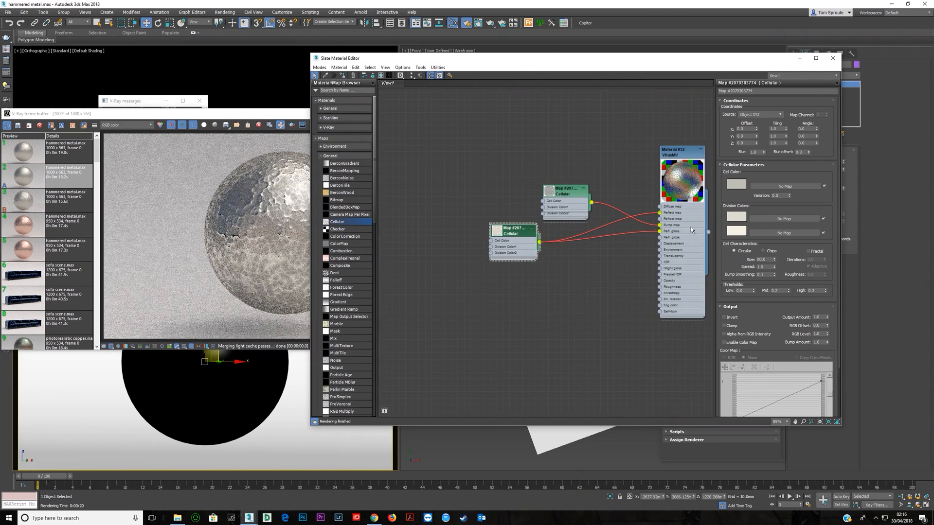
pyautogui.click(681, 152)
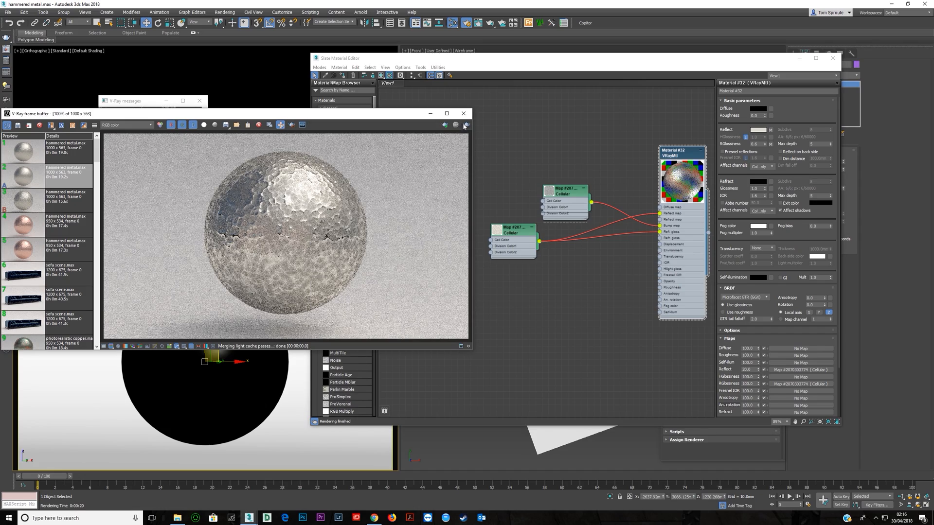
# Step: Add a VRayDisplacementMod with 3D mapping and the Cellular map as its texture
pyautogui.click(444, 125)
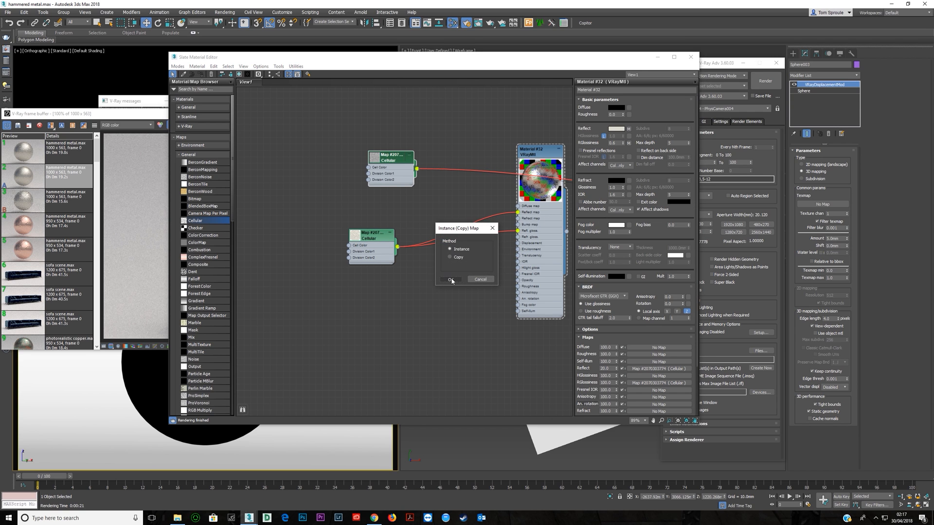
# Step: Choose Instance so the inverted Cellular map drives the displacement, then render a close-up
pyautogui.click(452, 280)
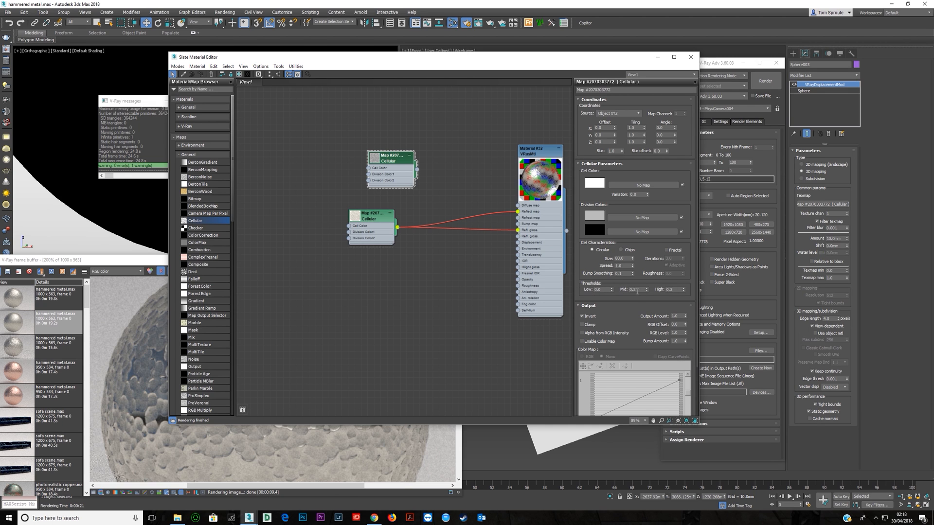
# Step: Return the frame buffer to 100% to see the whole hammered-metal sphere
pyautogui.click(637, 289)
pyautogui.write('0.15')
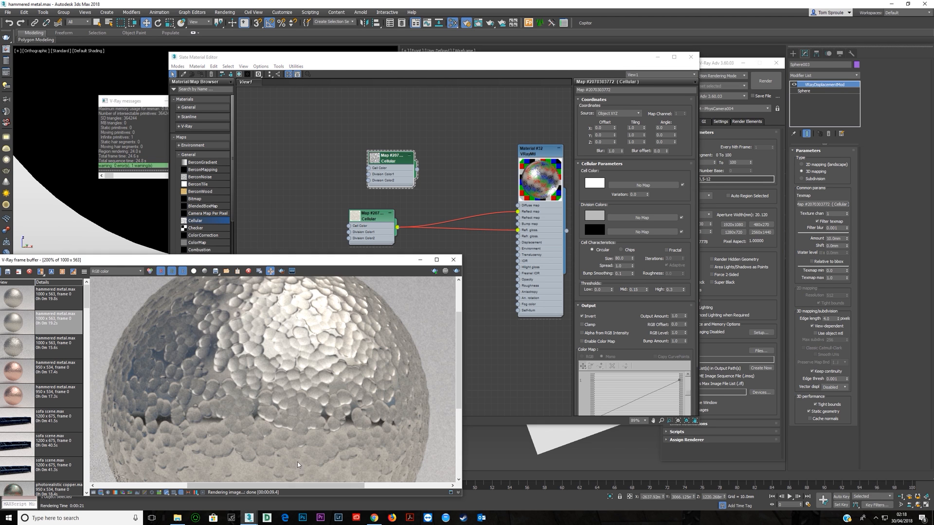
pyautogui.click(766, 80)
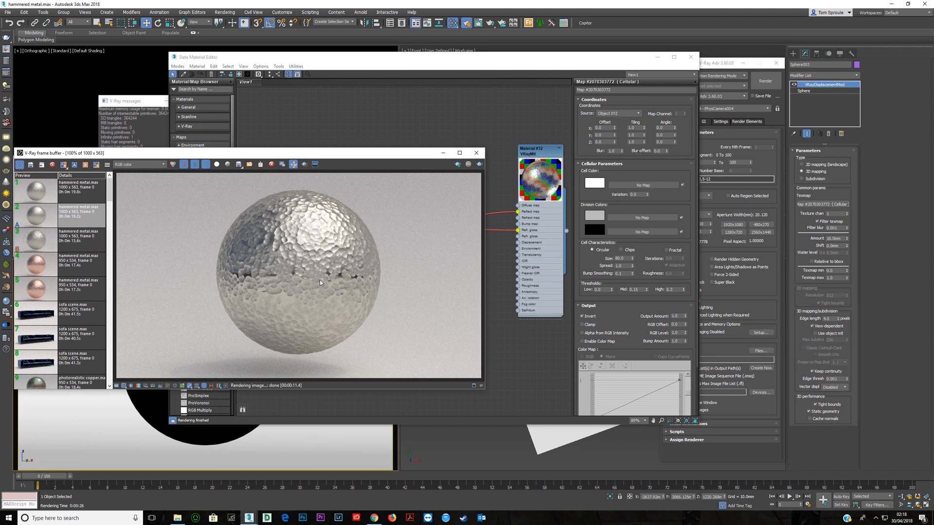
pyautogui.moveTo(393, 247)
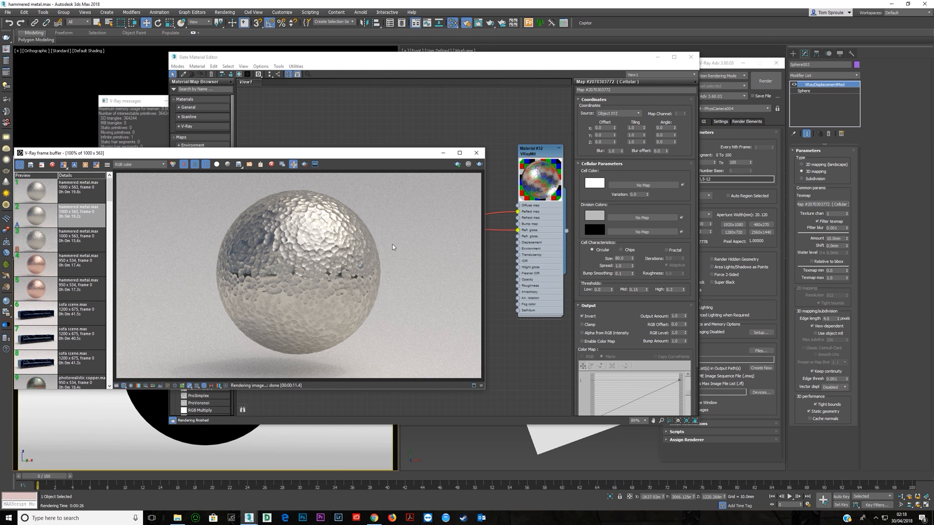